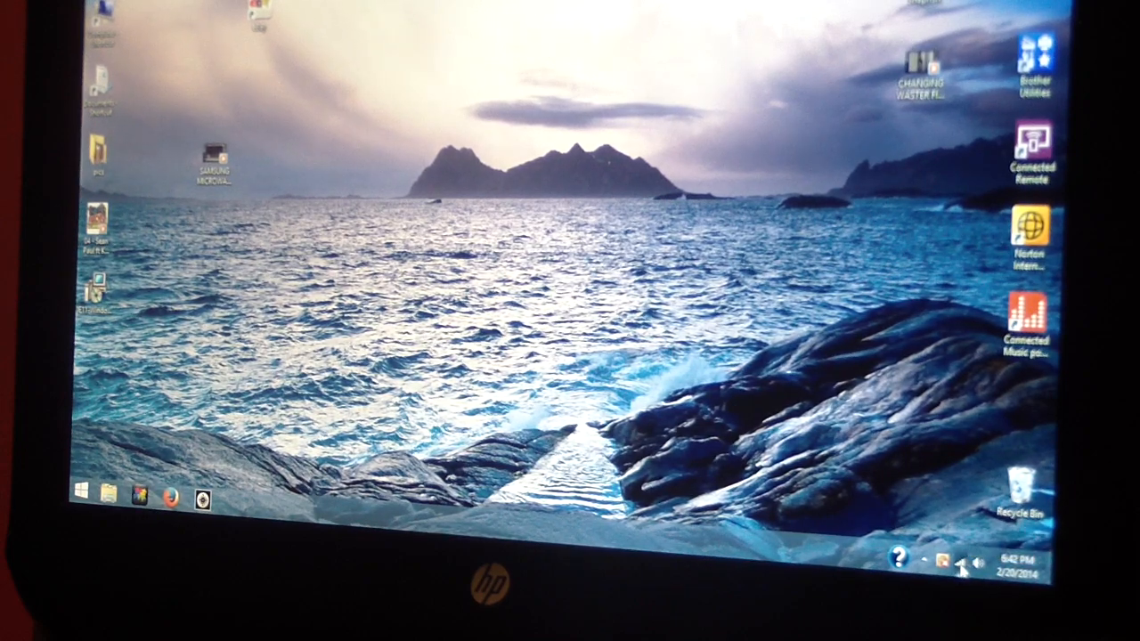
Join the Windows 8 laptop to the extender's NETGEAR_EXT wireless network
left_click(954, 563)
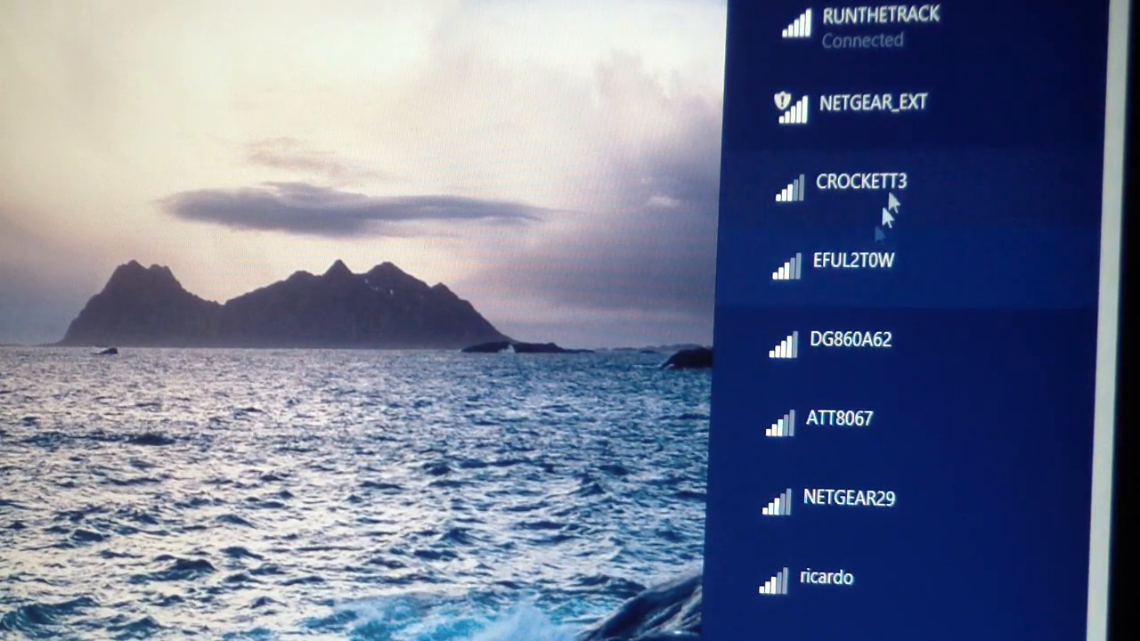
mouse_move(873, 125)
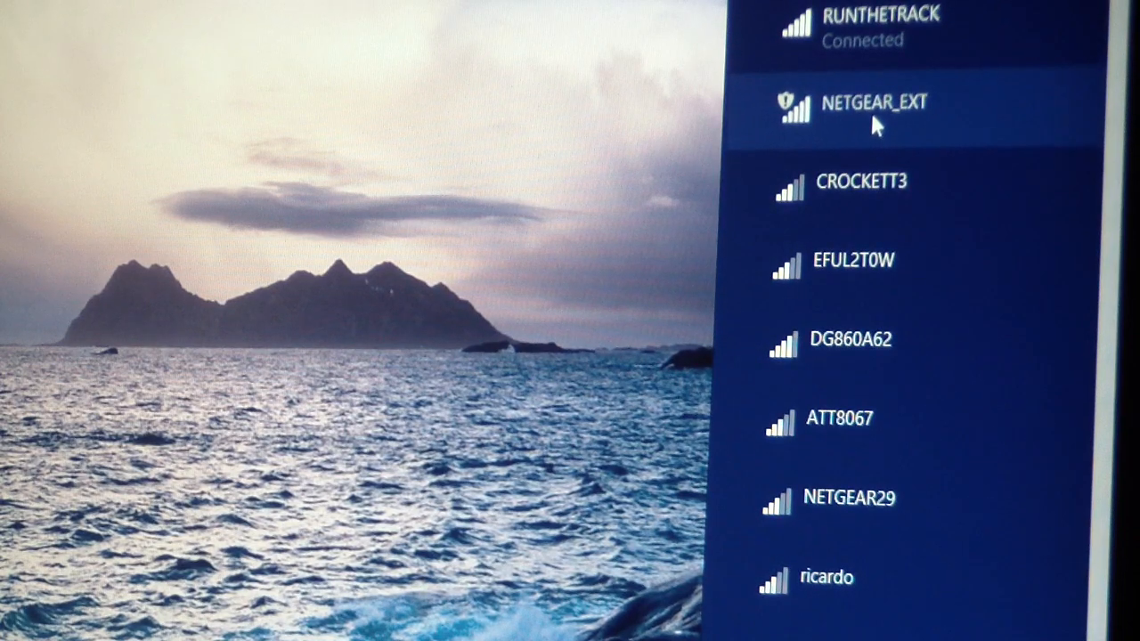
left_click(873, 101)
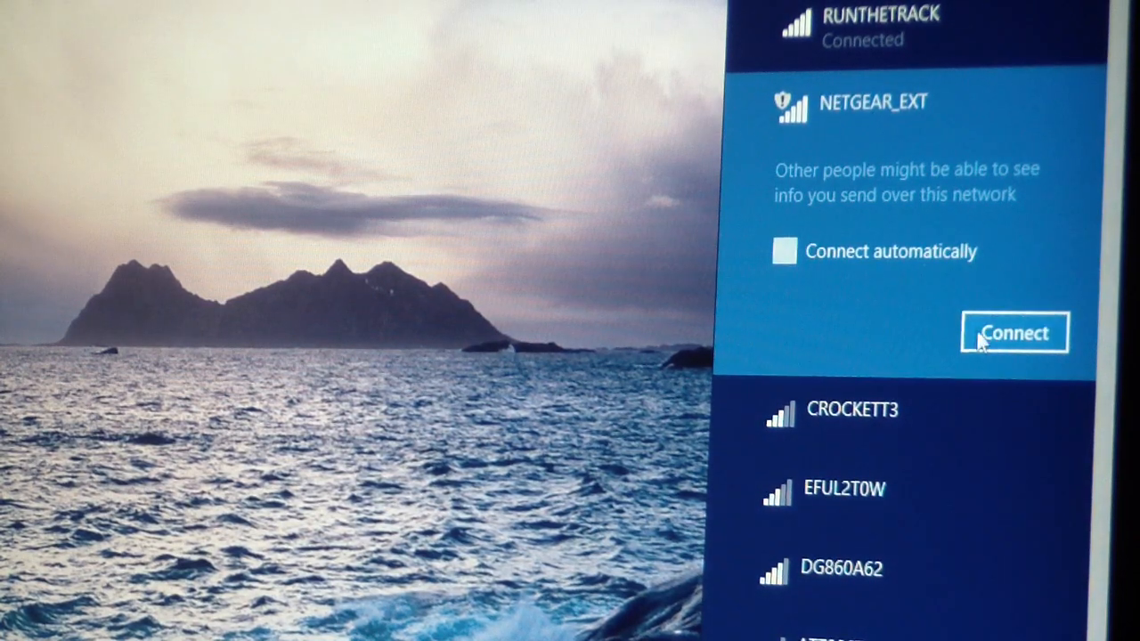
left_click(1013, 333)
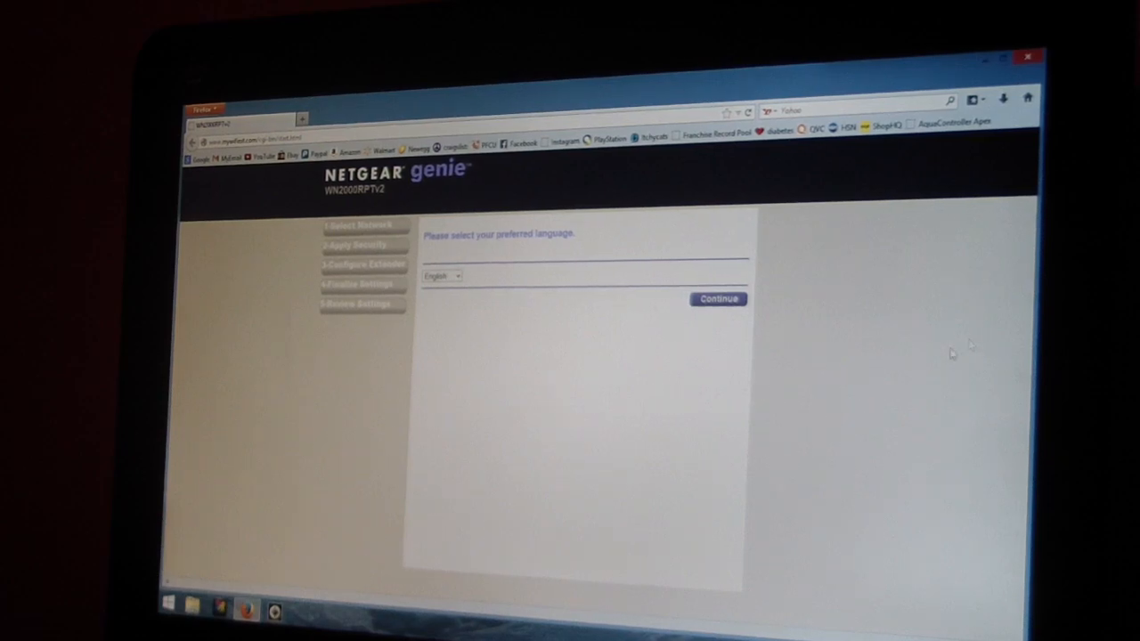
Keep English as the setup language and continue to the Select Network page
left_click(718, 299)
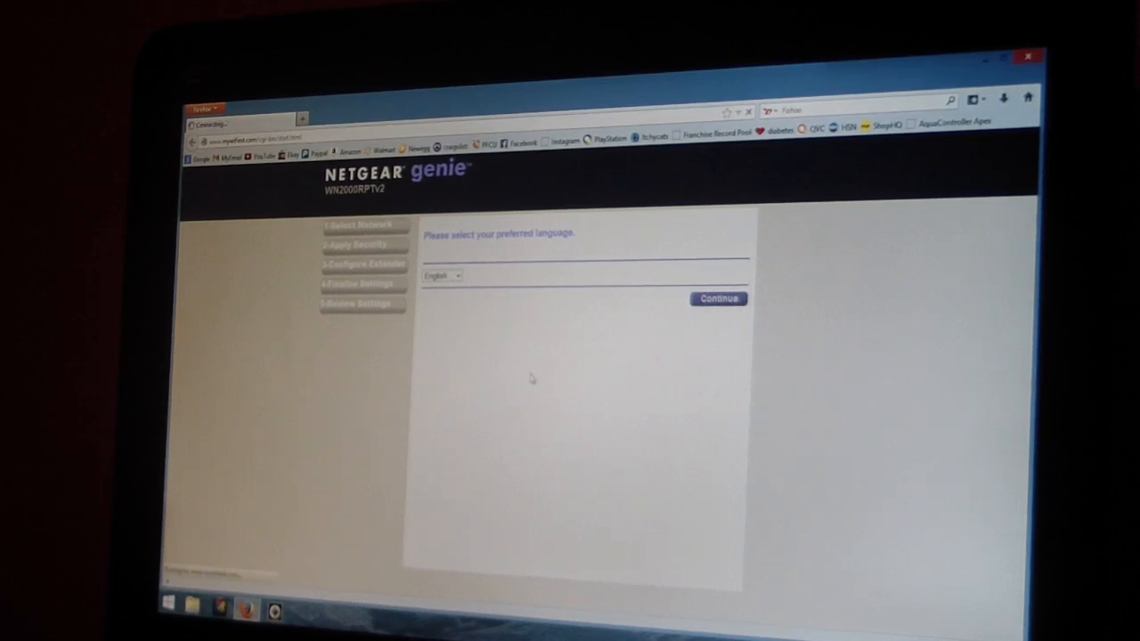
left_click(717, 299)
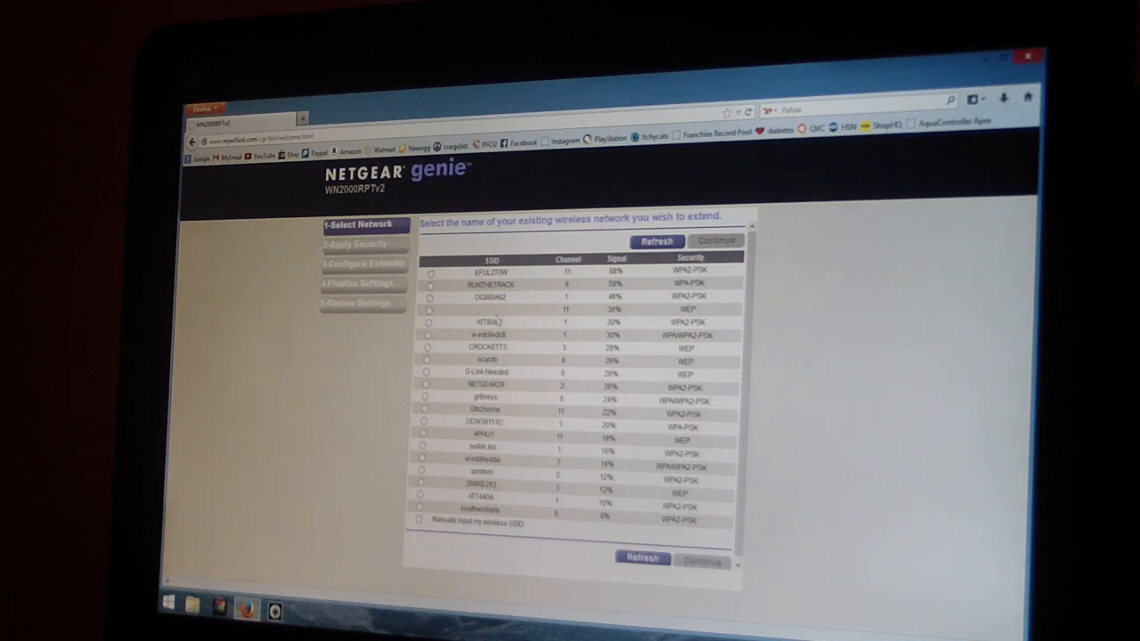
Choose RUNTHETRACK as the network to extend and continue to its passphrase step
left_click(426, 284)
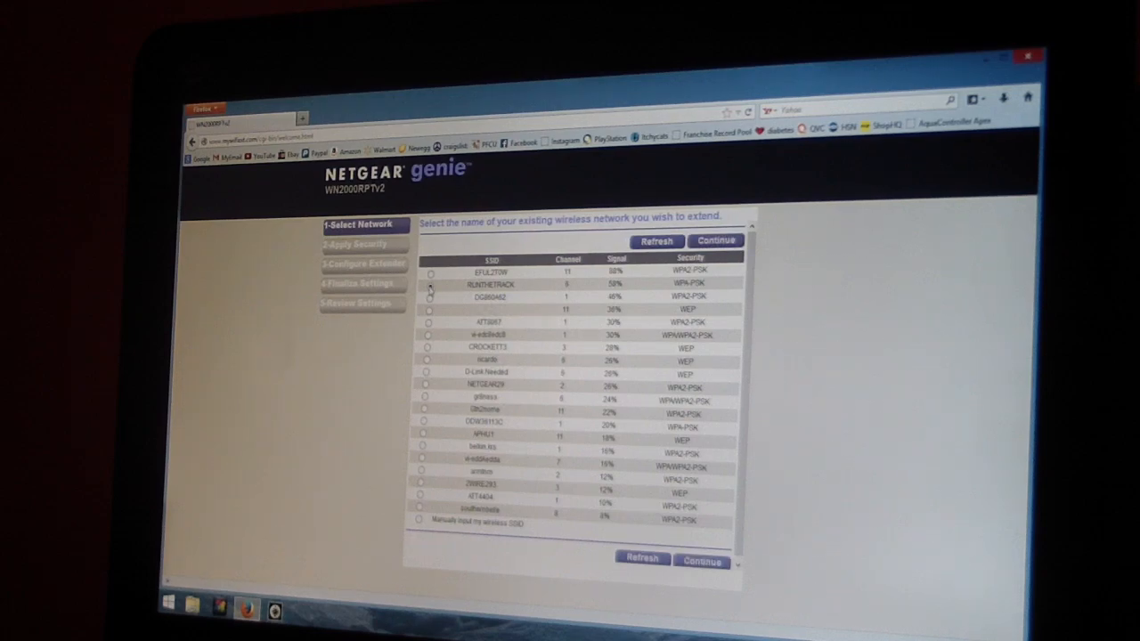
left_click(428, 283)
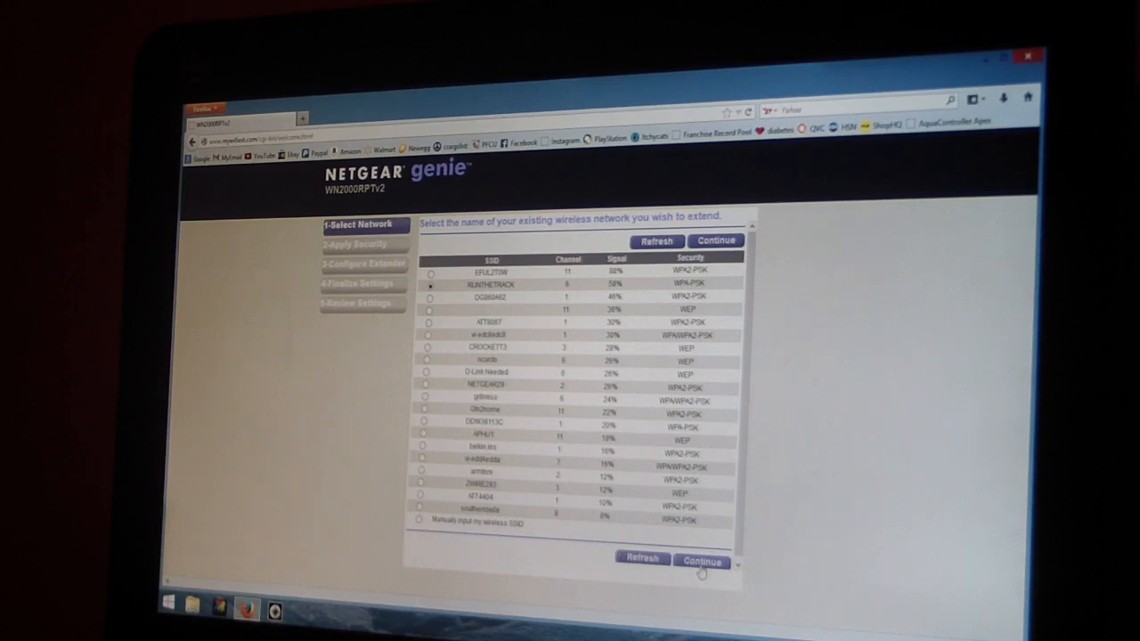
left_click(702, 561)
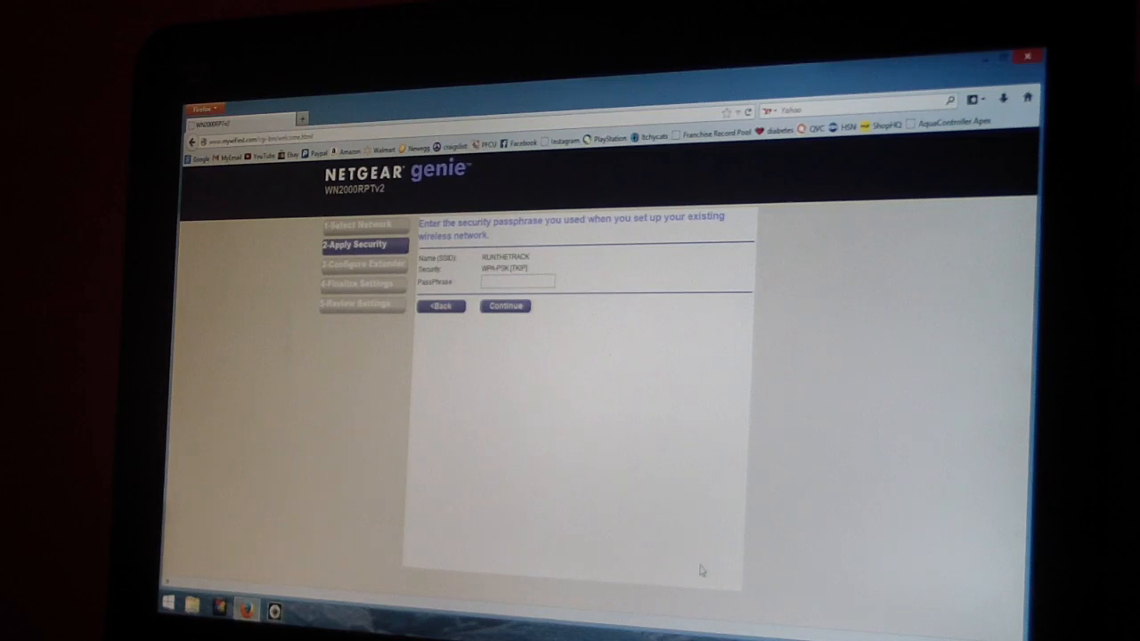
Enter the RUNTHETRACK passphrase to reach the RUNTHETRACK_EXT extender settings
left_click(505, 306)
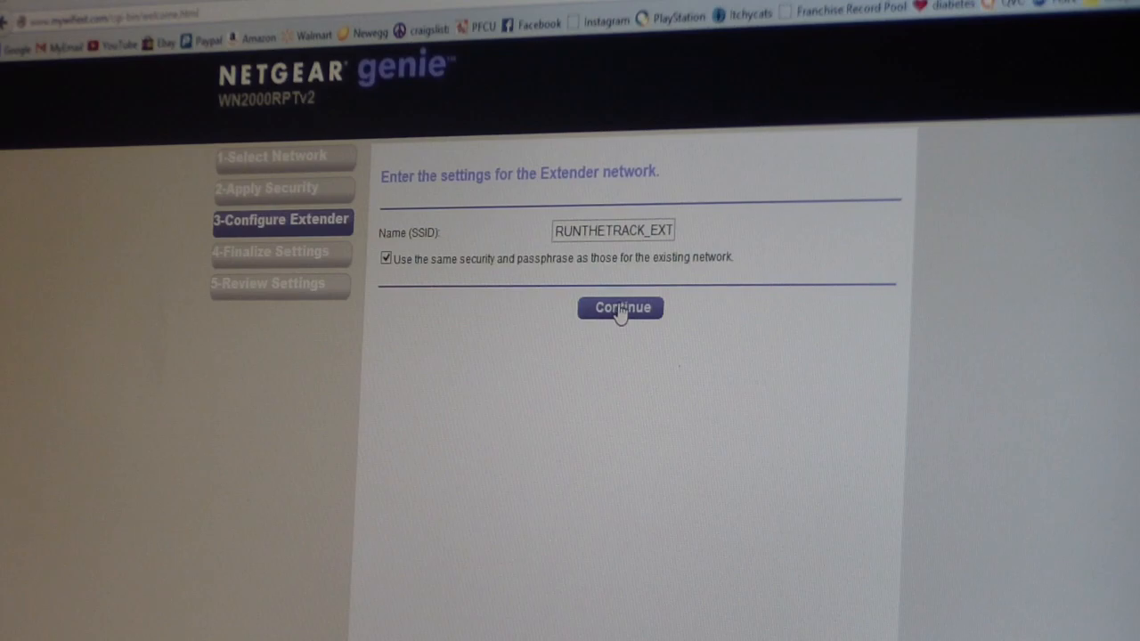
Apply RUNTHETRACK_EXT as the extender network, accepting the WPA-PSK [TKIP] speed warning
left_click(620, 307)
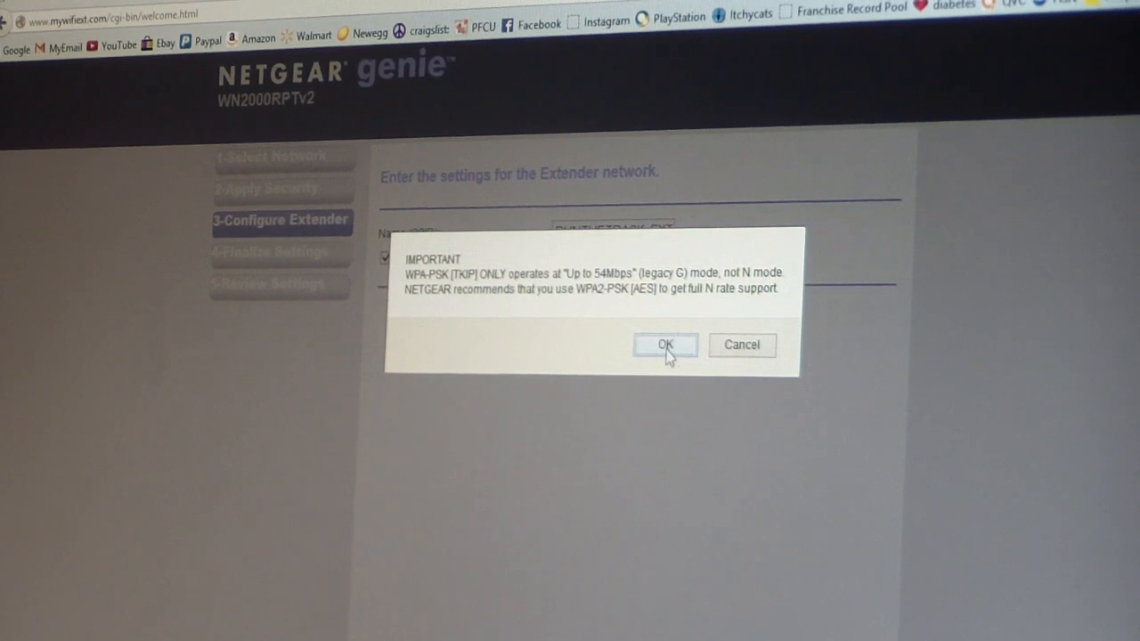
left_click(664, 346)
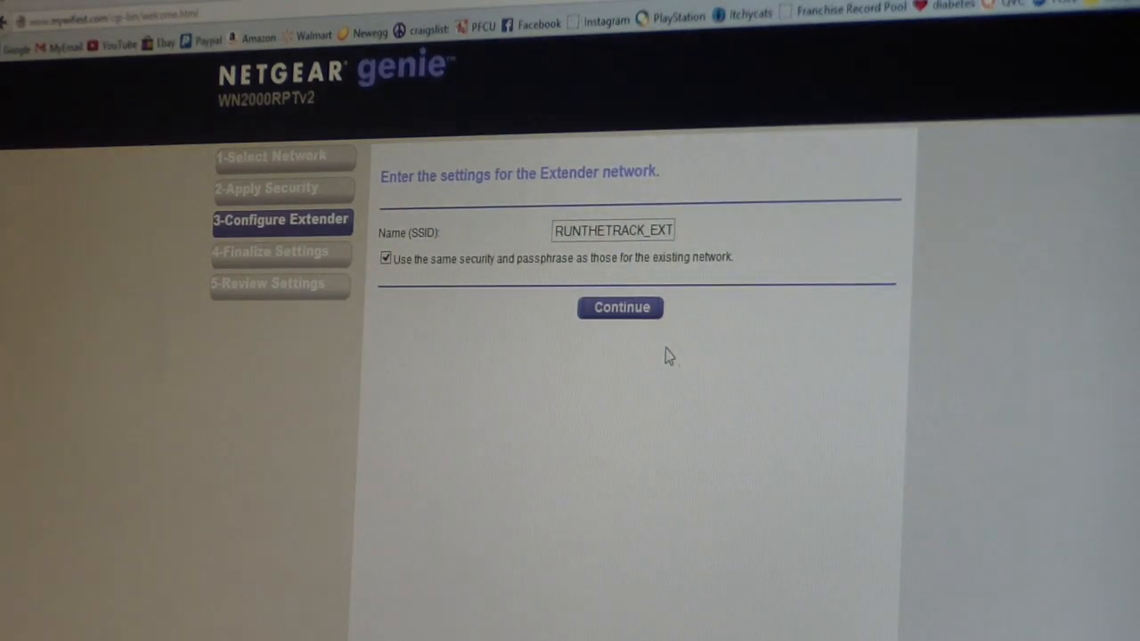
left_click(620, 306)
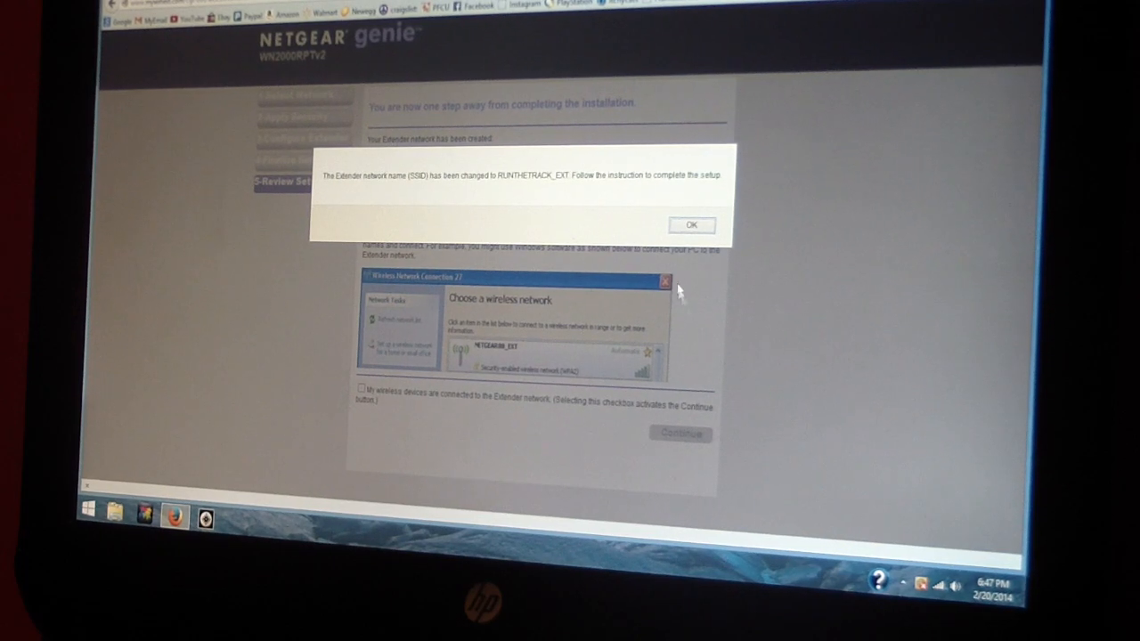
Dismiss the SSID change notice and show Windows' Wi-Fi list with RUNTHETRACK connected
left_click(692, 225)
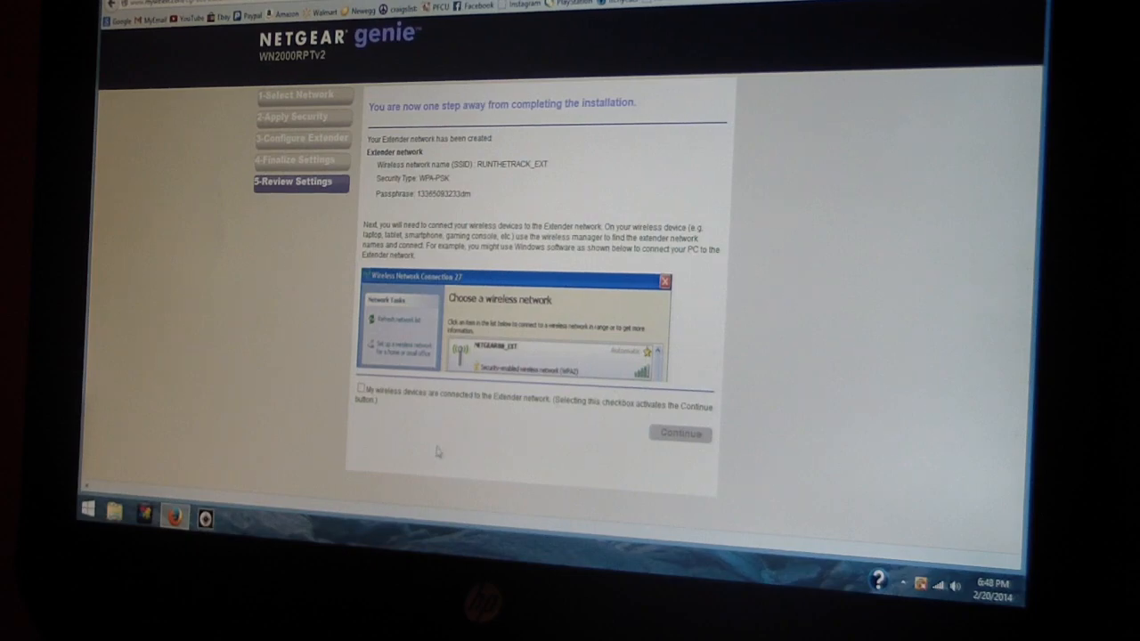
mouse_move(498, 435)
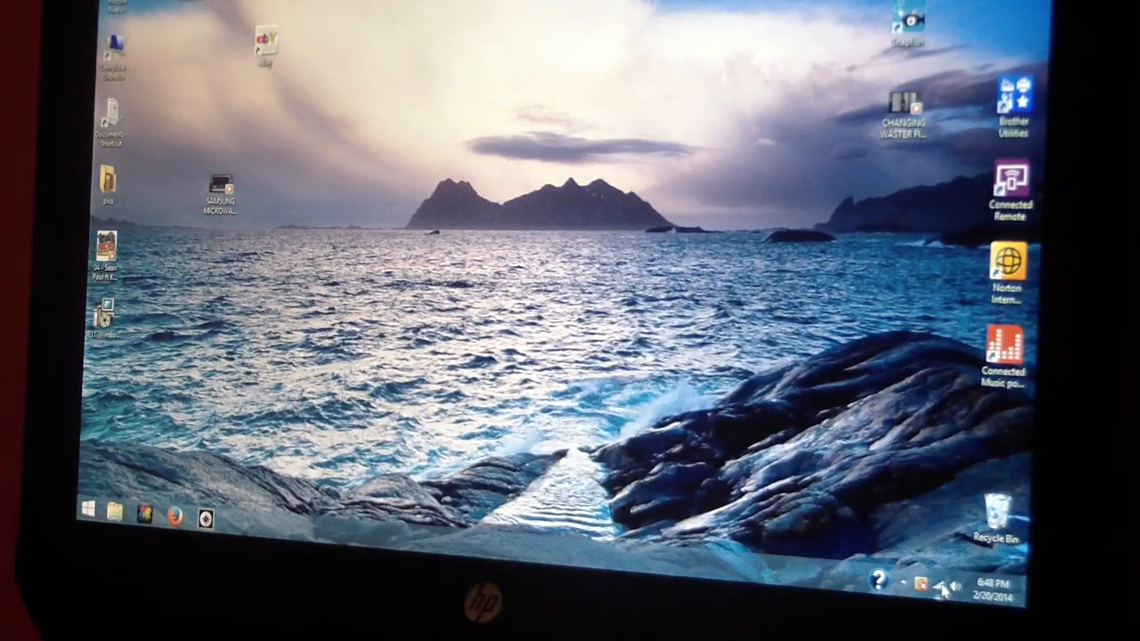
left_click(919, 584)
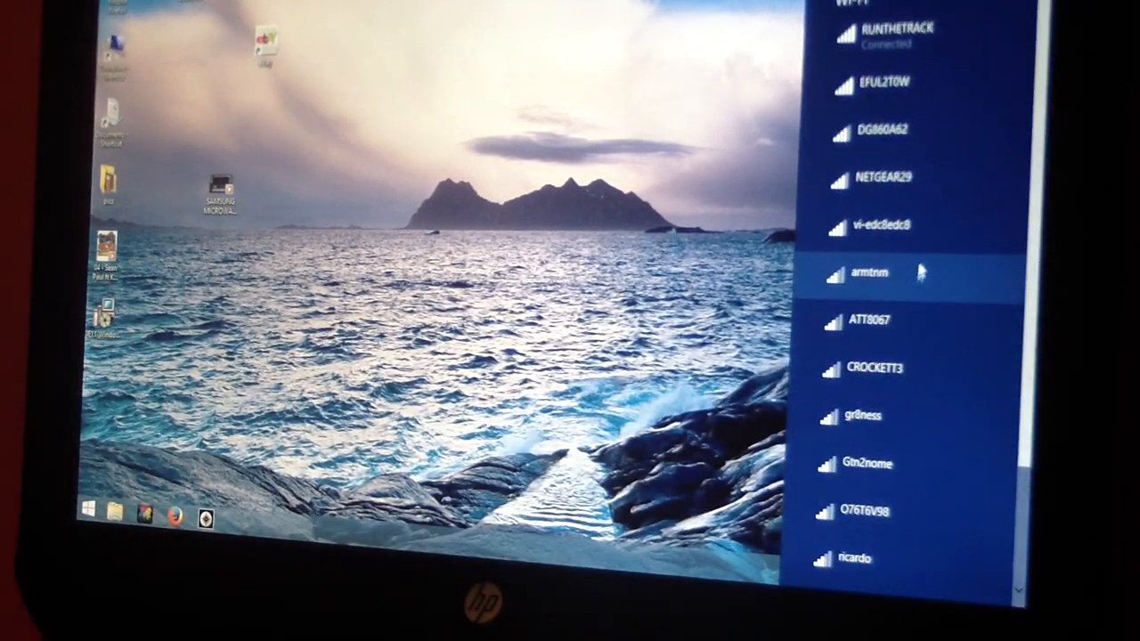